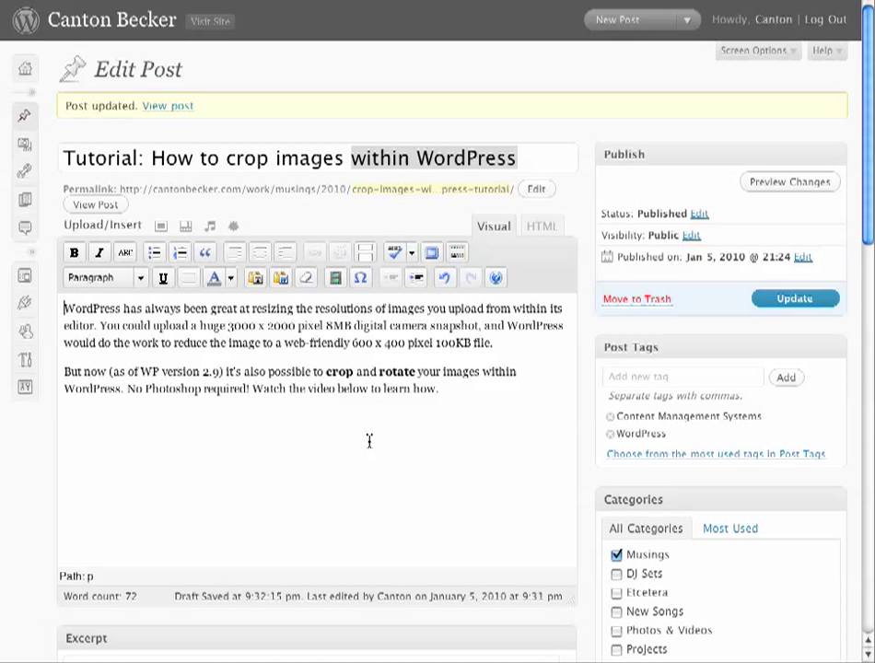
mouse_move(338, 419)
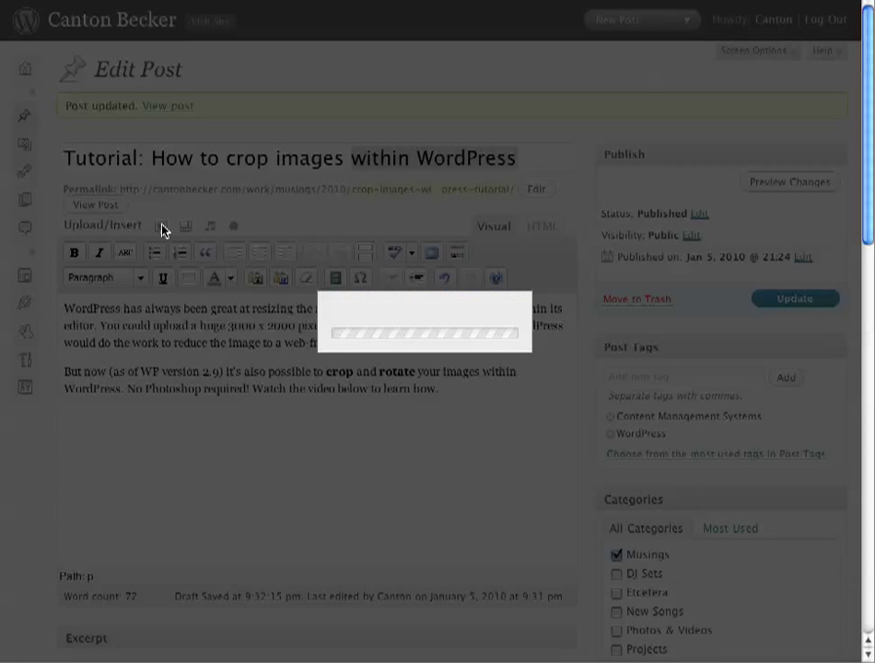
- Upload Picture-4.png from the Desktop into the post's media library
left_click(163, 226)
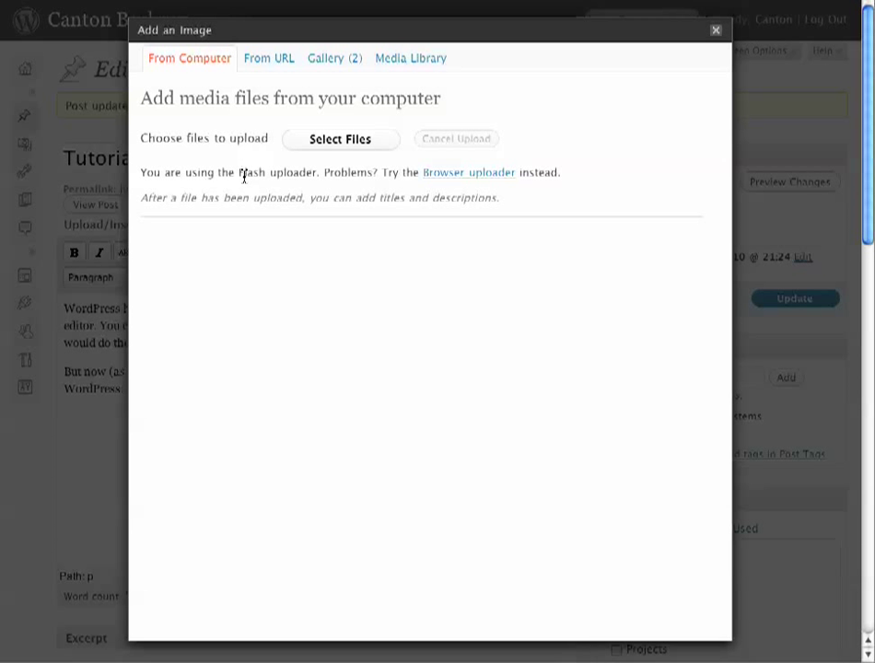
left_click(339, 138)
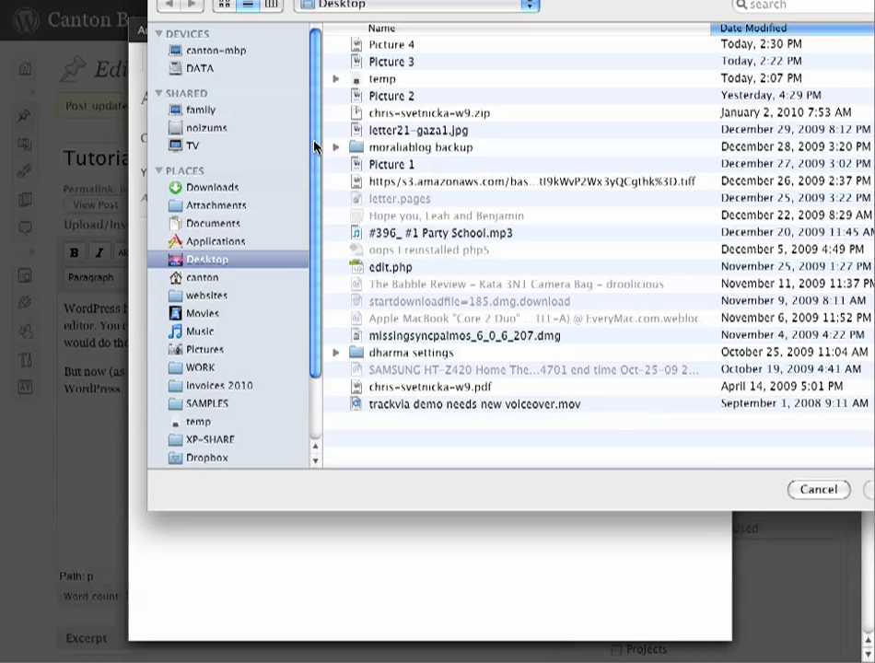
left_click(393, 44)
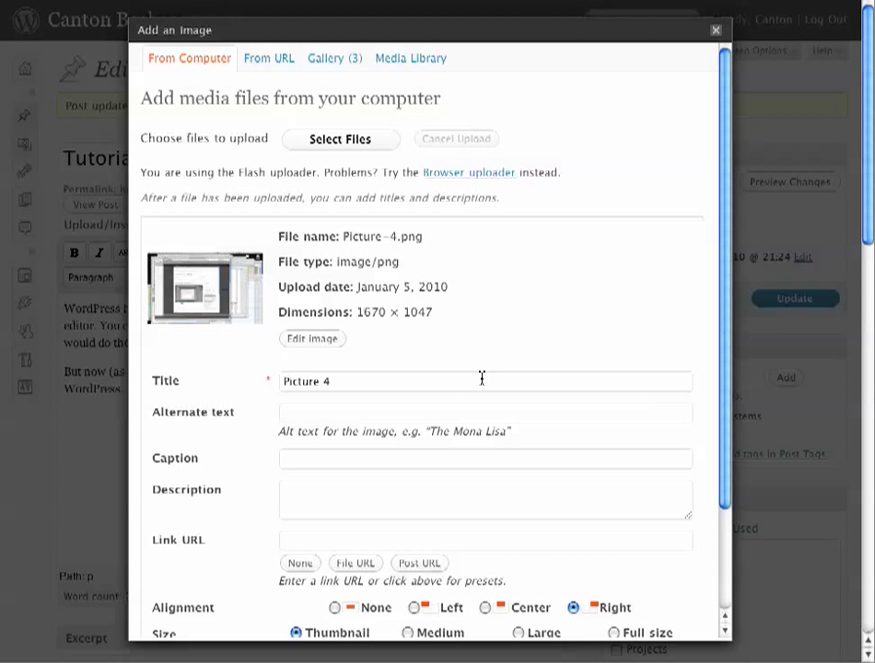
scroll("down", 3)
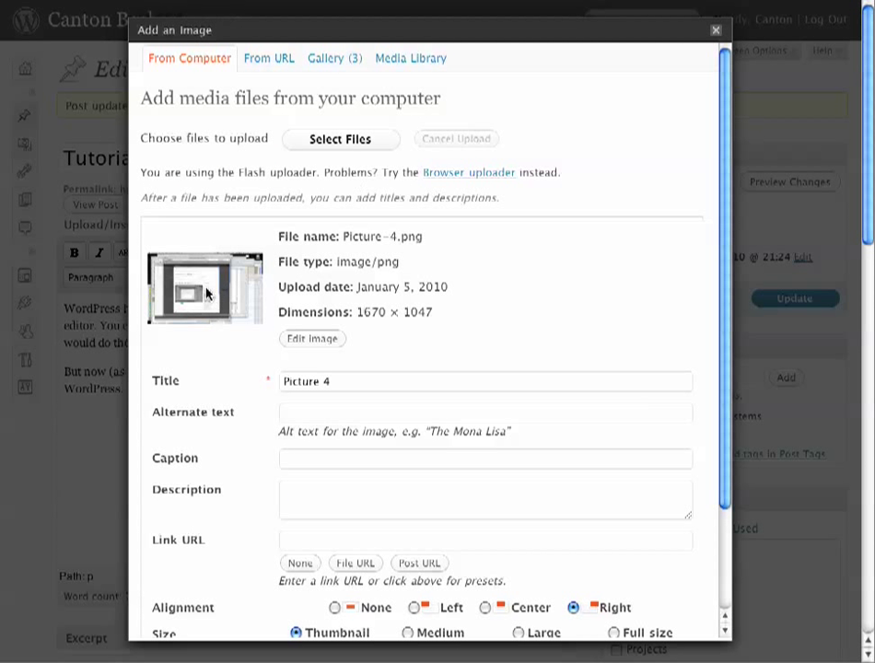
mouse_move(175, 316)
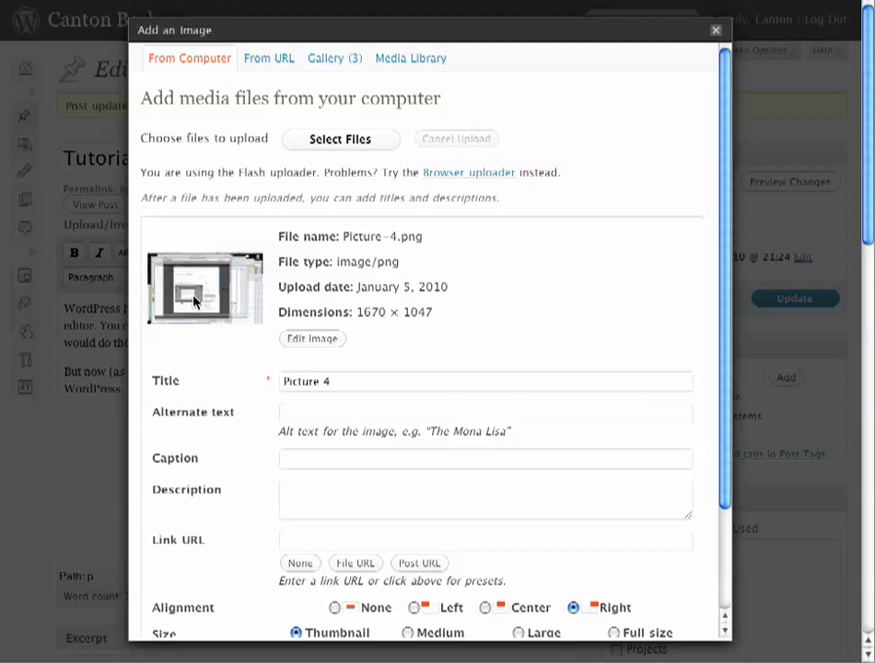
mouse_move(312, 338)
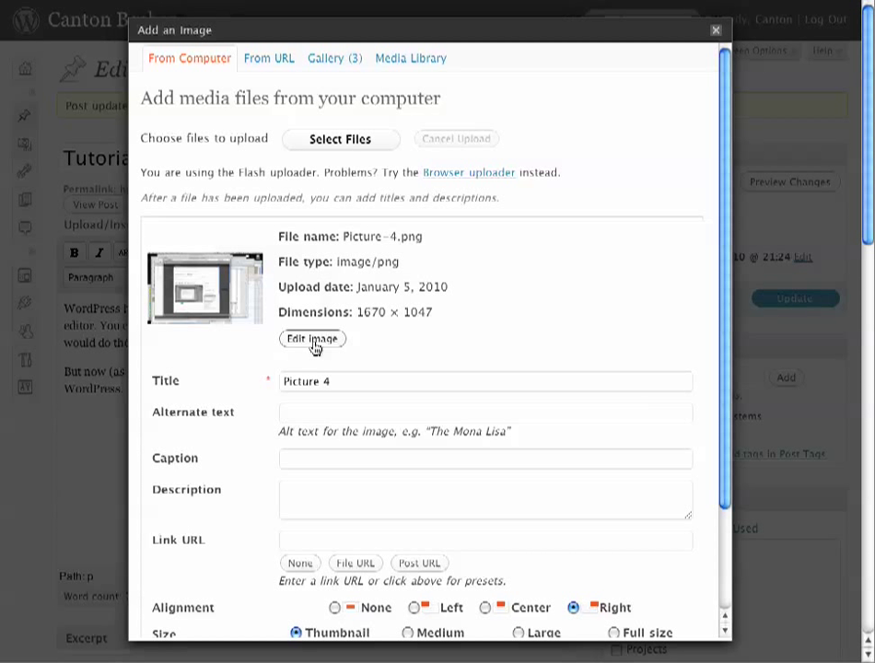
- In the image editor, mark a 680 × 693 crop area around the central dialog
left_click(312, 339)
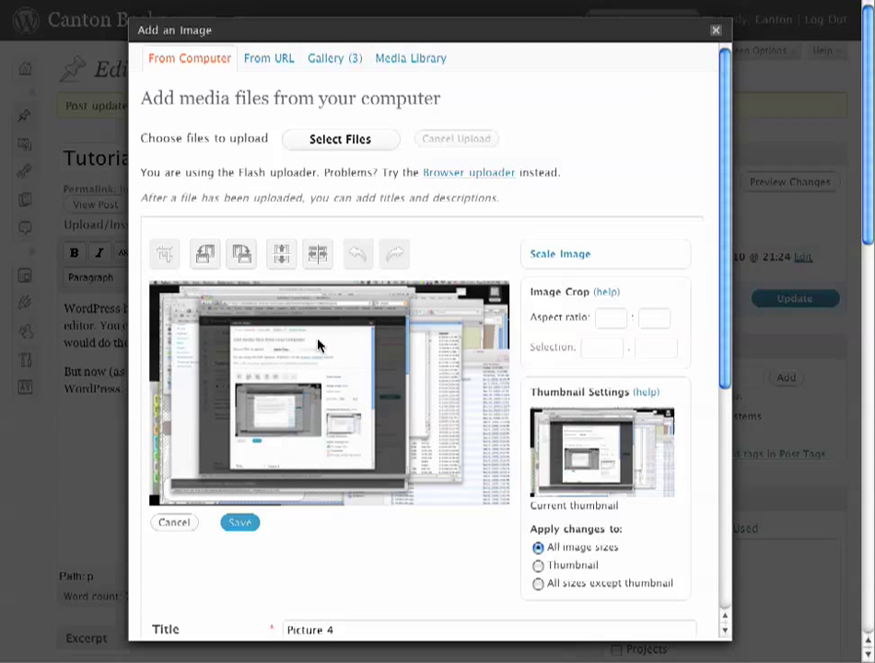
mouse_move(505, 297)
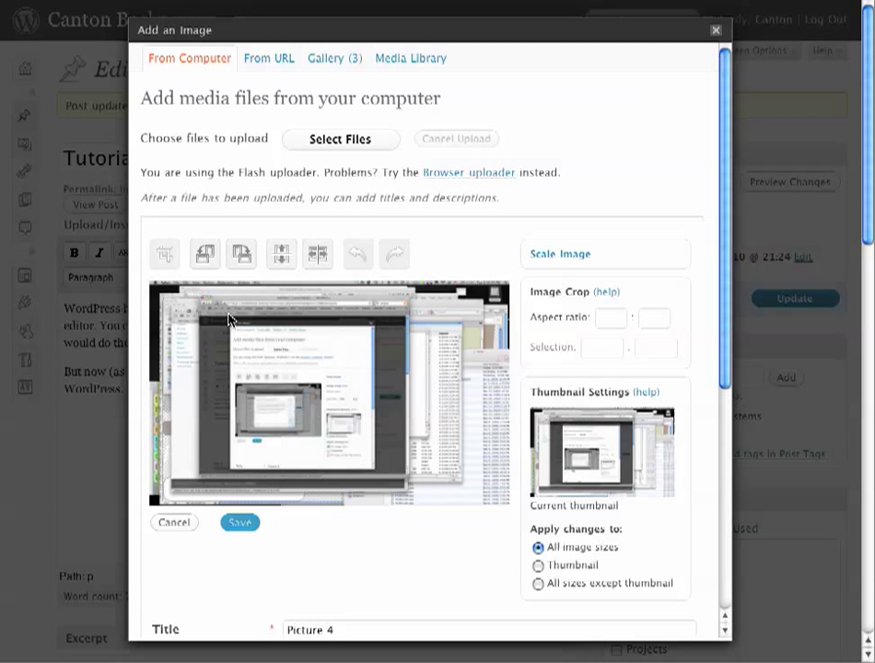
mouse_move(270, 419)
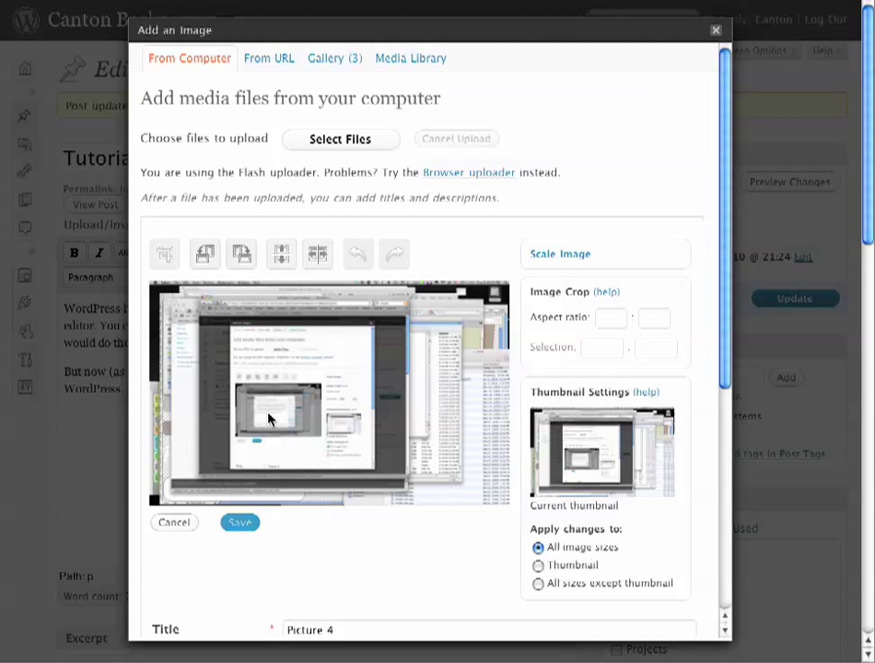
left_click_drag(270, 418, 242, 342)
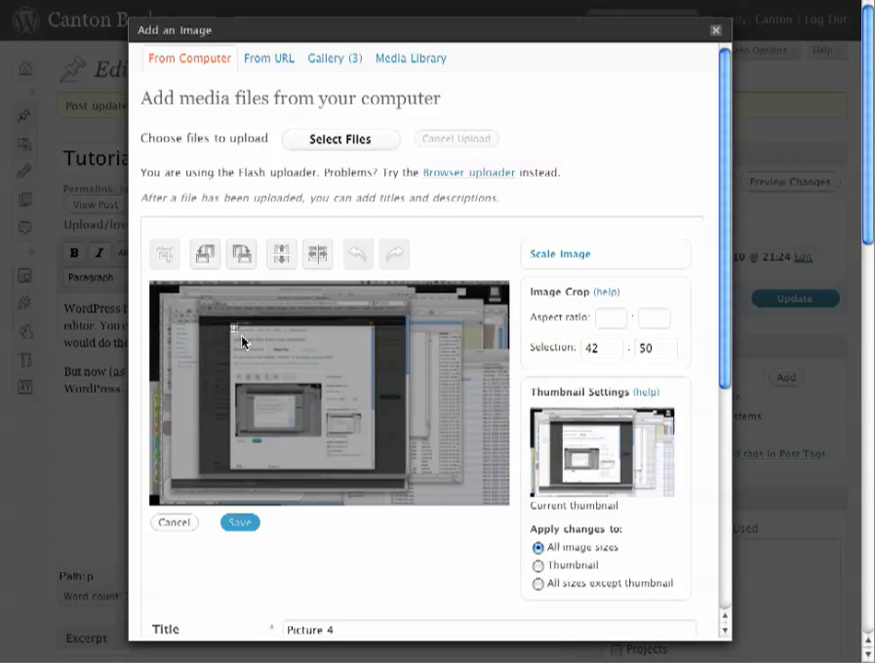
left_click_drag(235, 328, 373, 474)
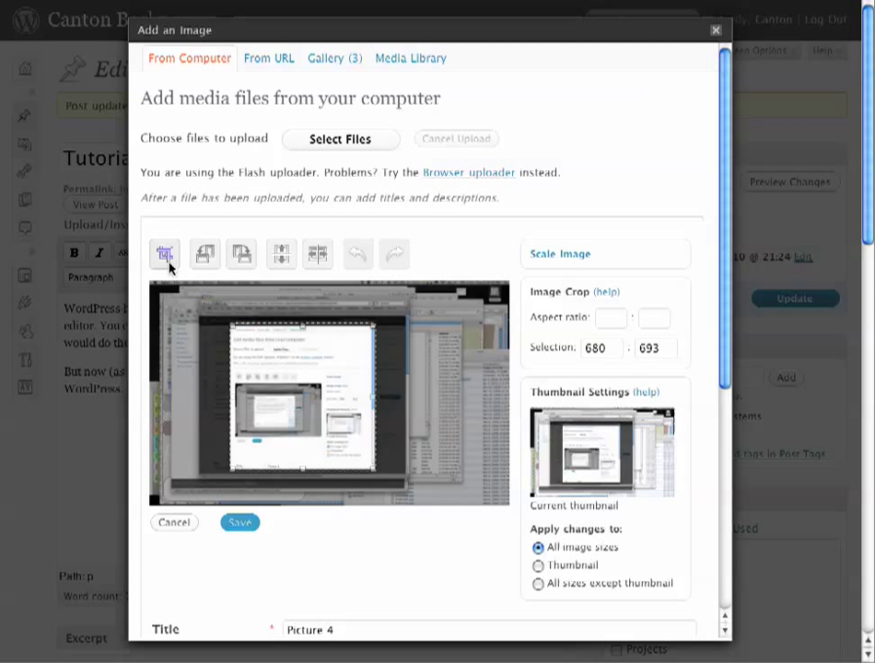
mouse_move(165, 254)
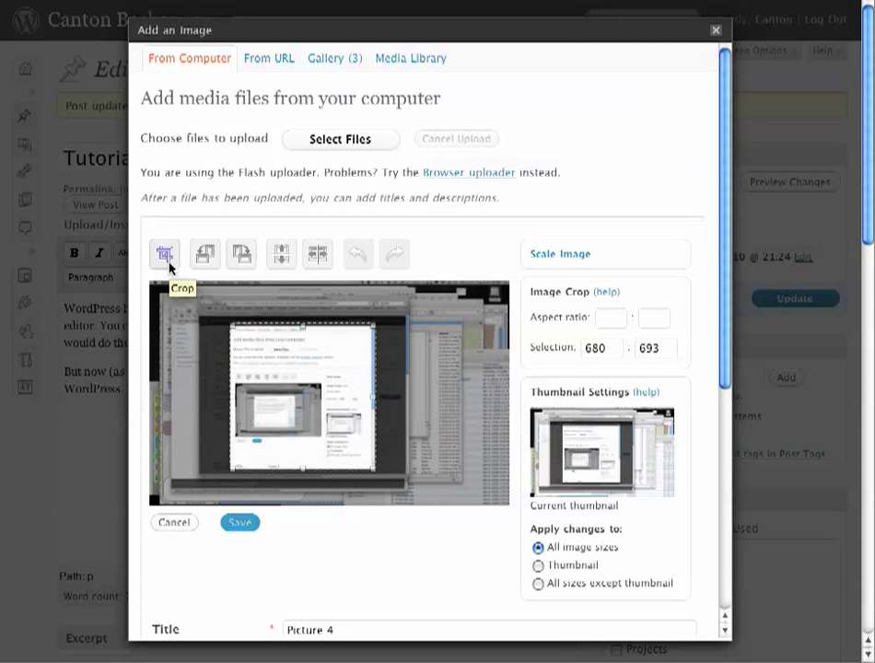
mouse_move(204, 255)
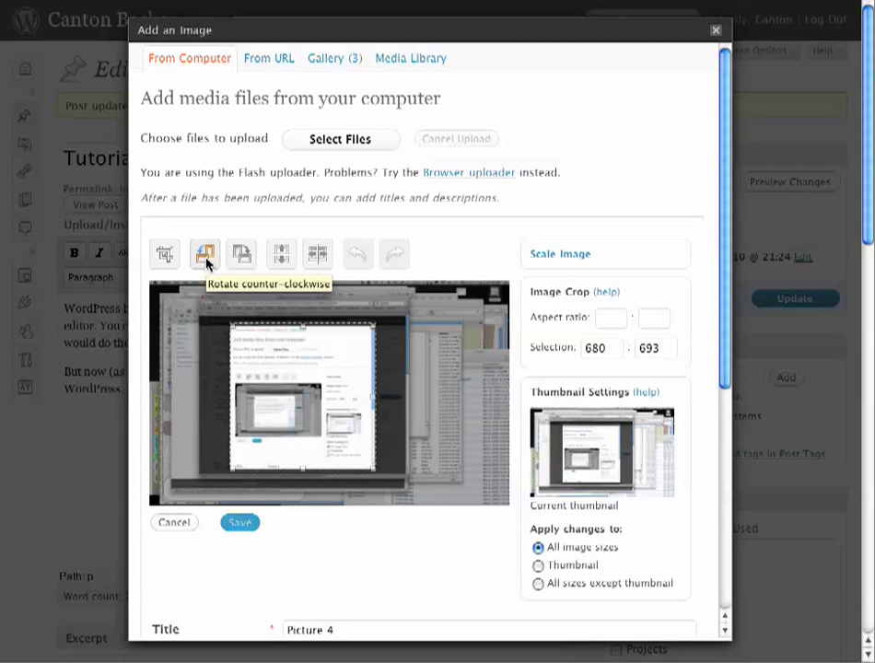
mouse_move(281, 255)
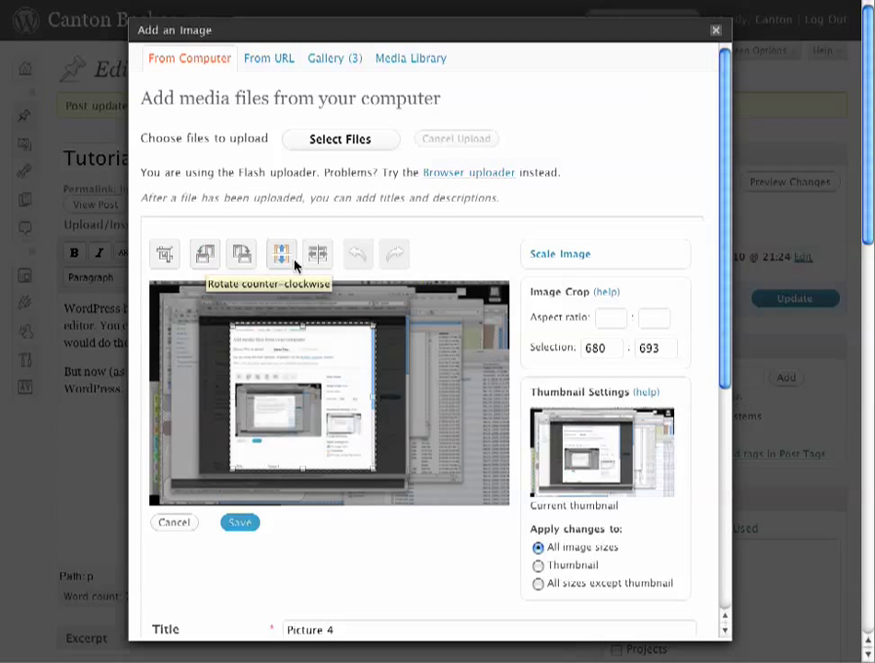
mouse_move(317, 254)
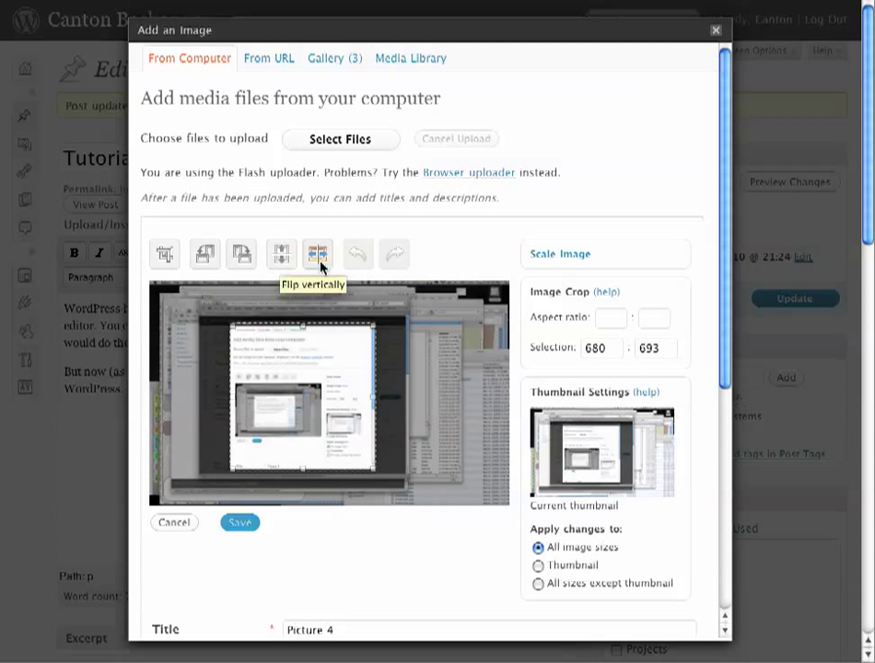
mouse_move(165, 255)
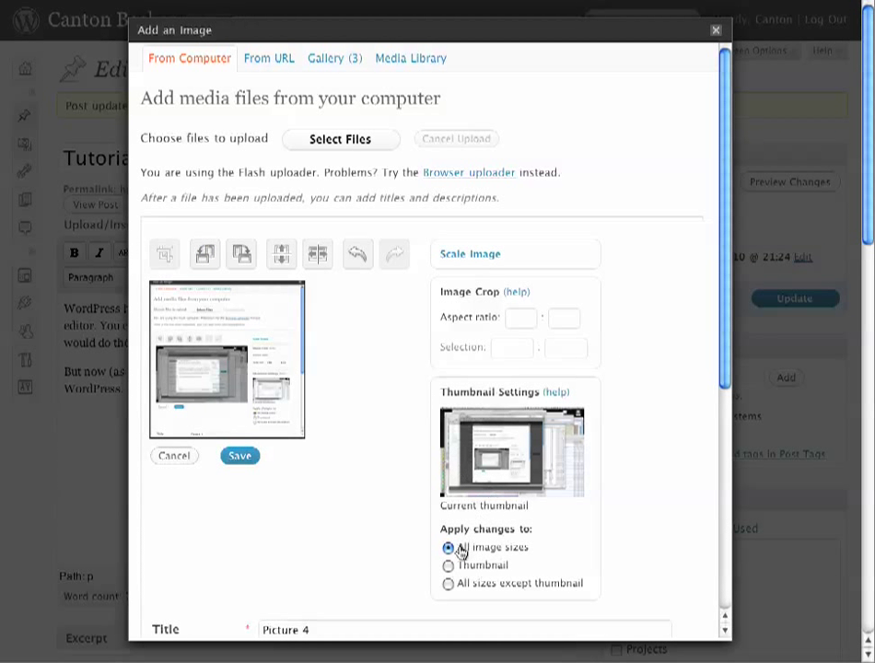
- Apply the crop to all image sizes and save the edited Picture-4.png
left_click(449, 548)
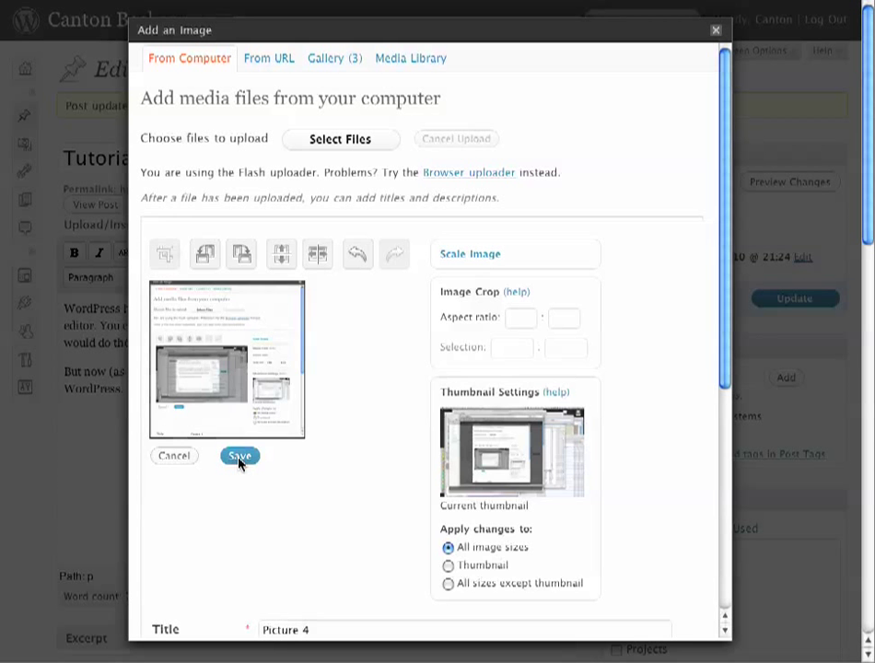
left_click(240, 456)
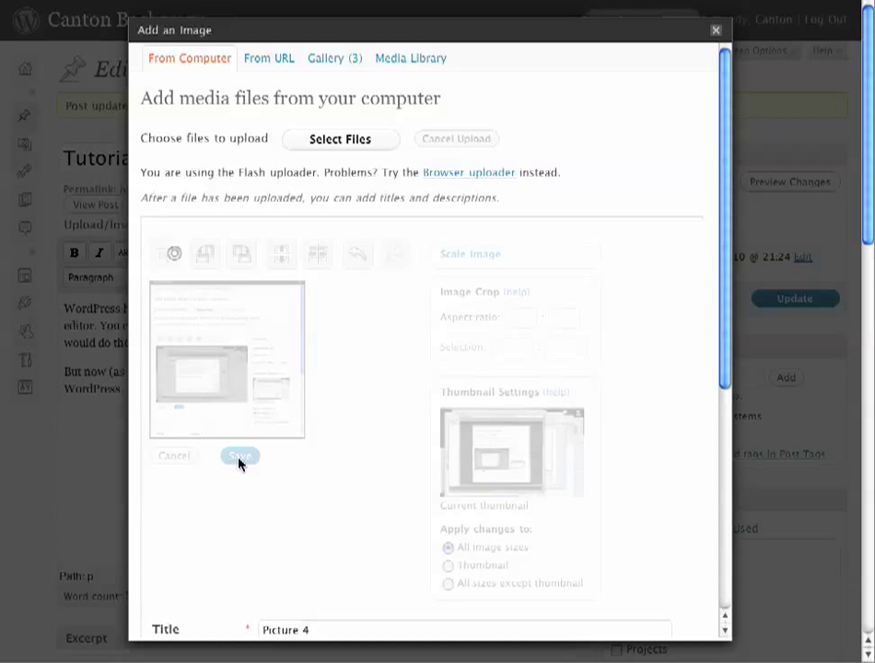
left_click(240, 456)
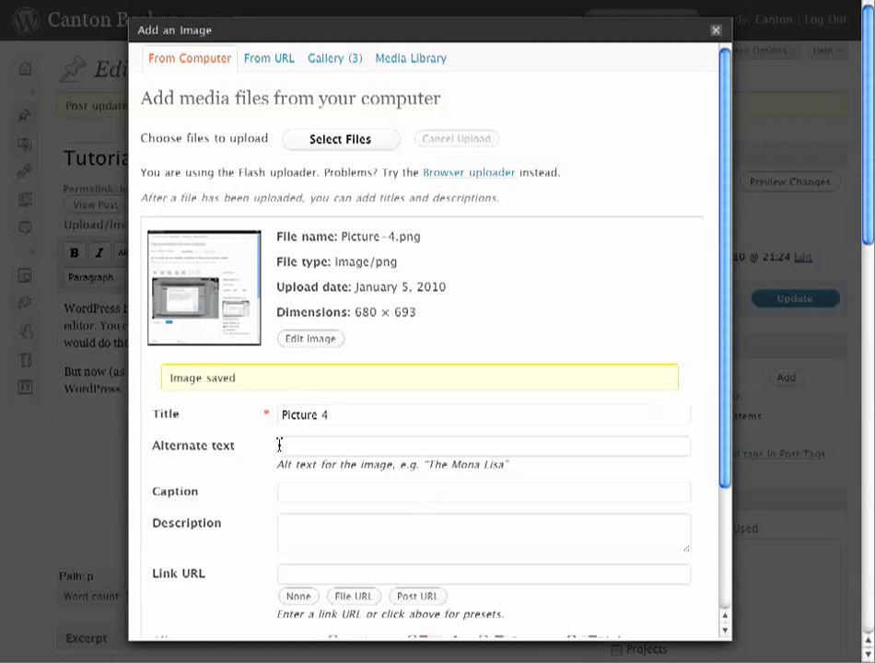
- Caption the image 'WP's new Edit Image function' and insert it right-aligned as a thumbnail
left_click(483, 492)
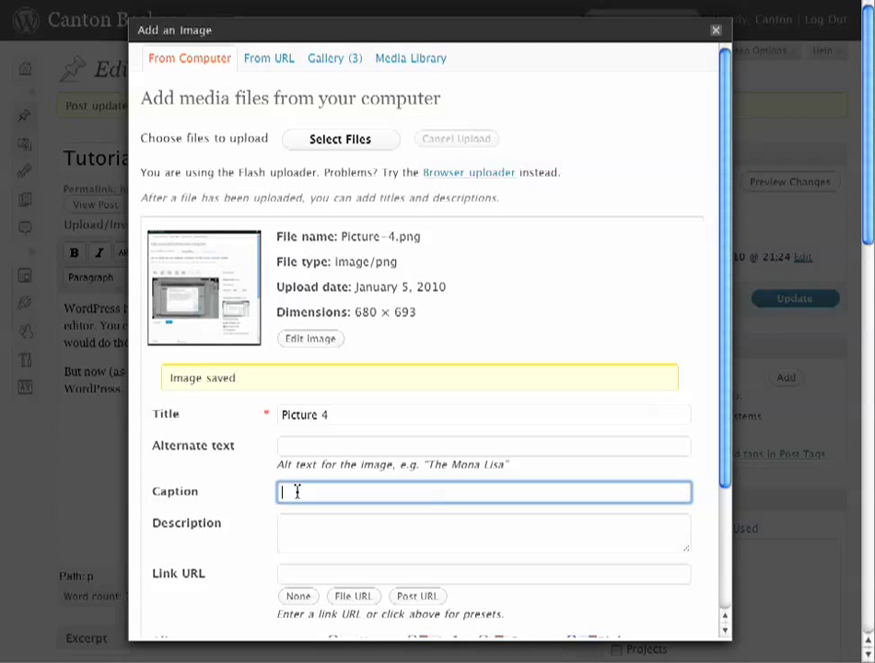
type("WP's new Image")
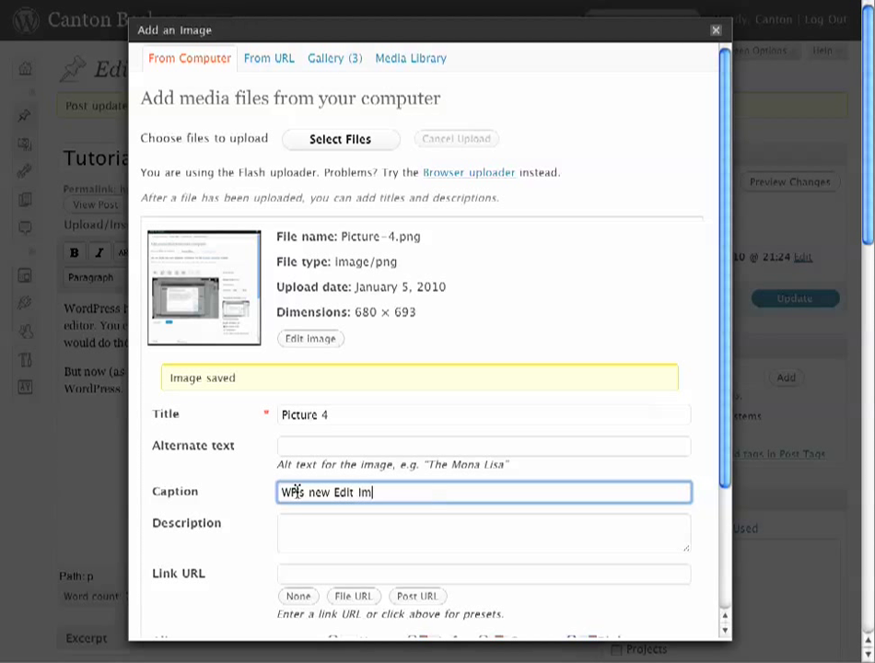
type("age function")
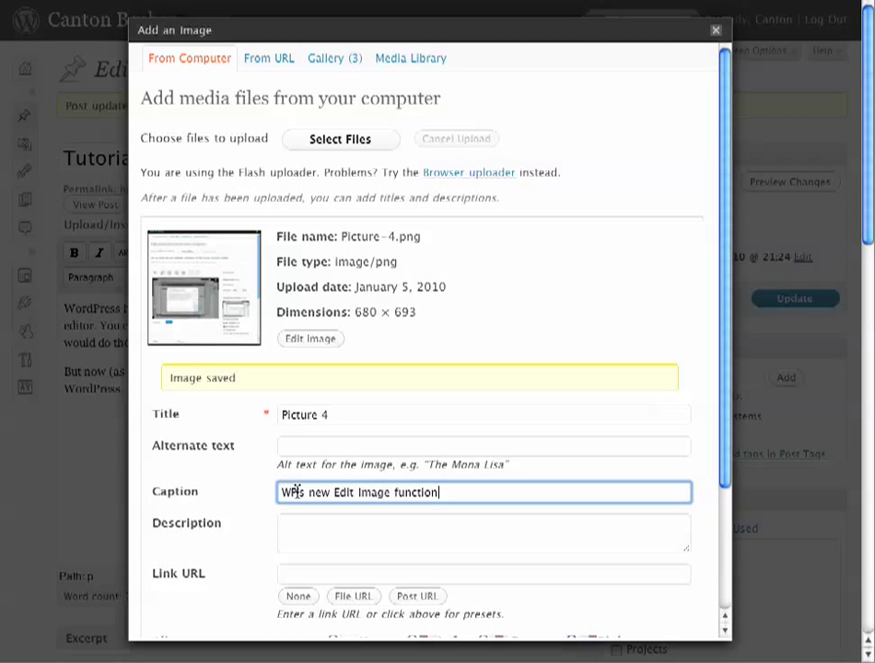
scroll("down", 3)
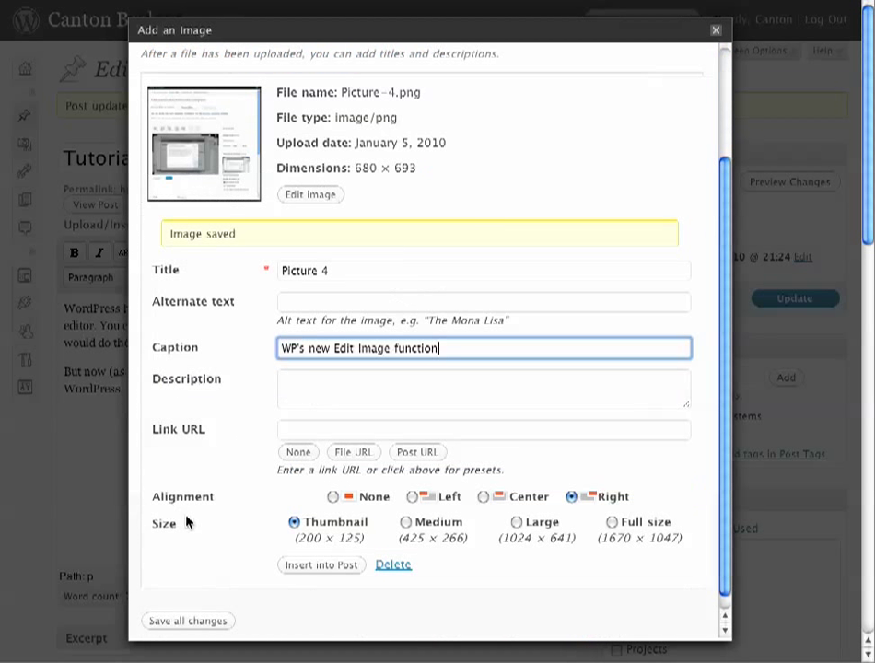
left_click(321, 565)
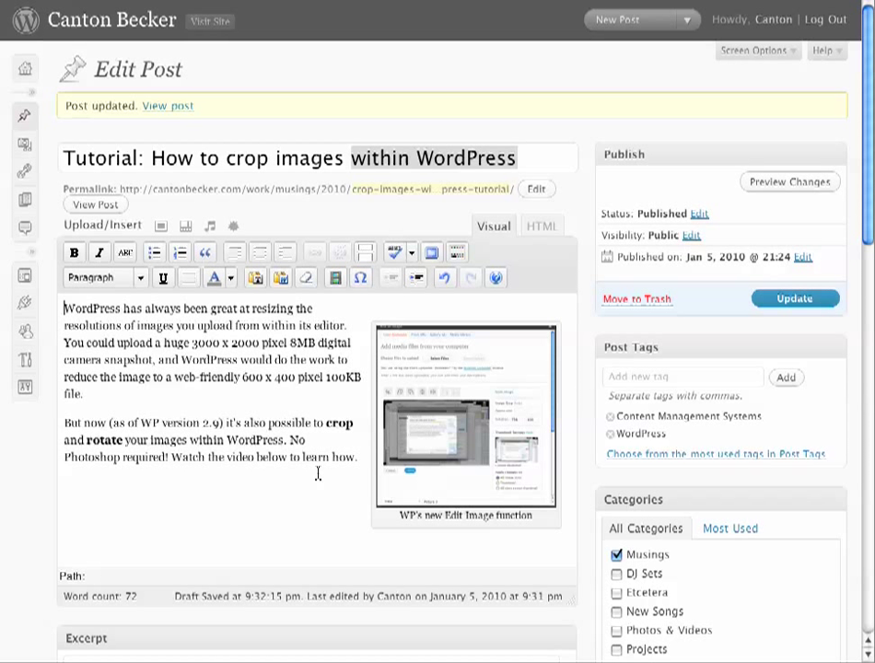
mouse_move(794, 298)
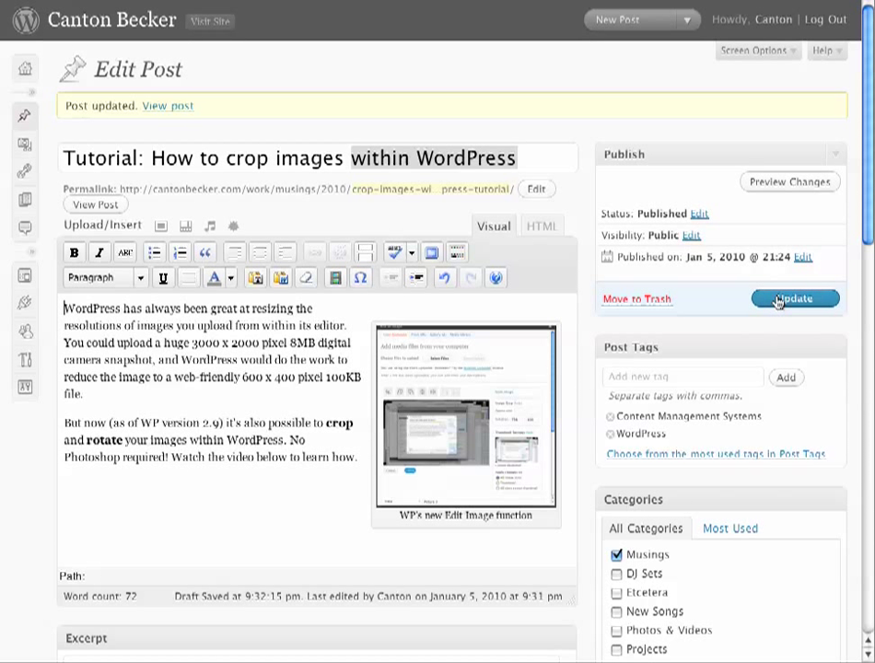
- Update the published tutorial post with the captioned screenshot
left_click(794, 299)
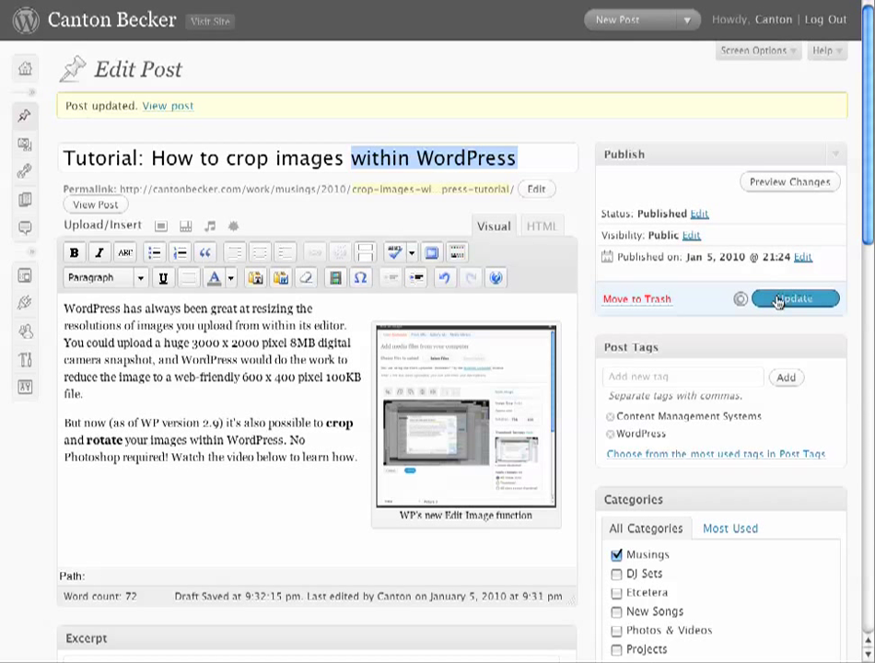